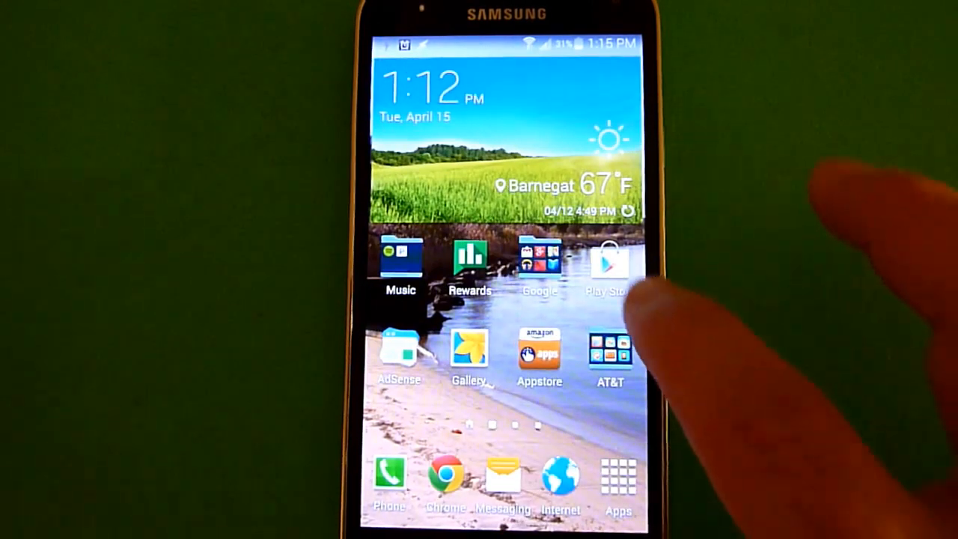
Step: Search the Play Store for 'teamviewer' and open the QS Add-On: Samsung listing
click(611, 261)
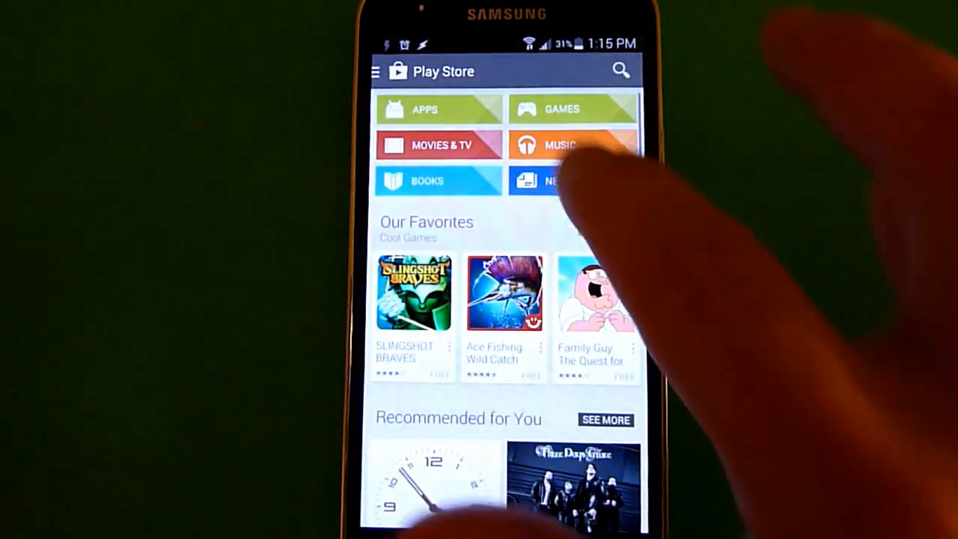
click(620, 71)
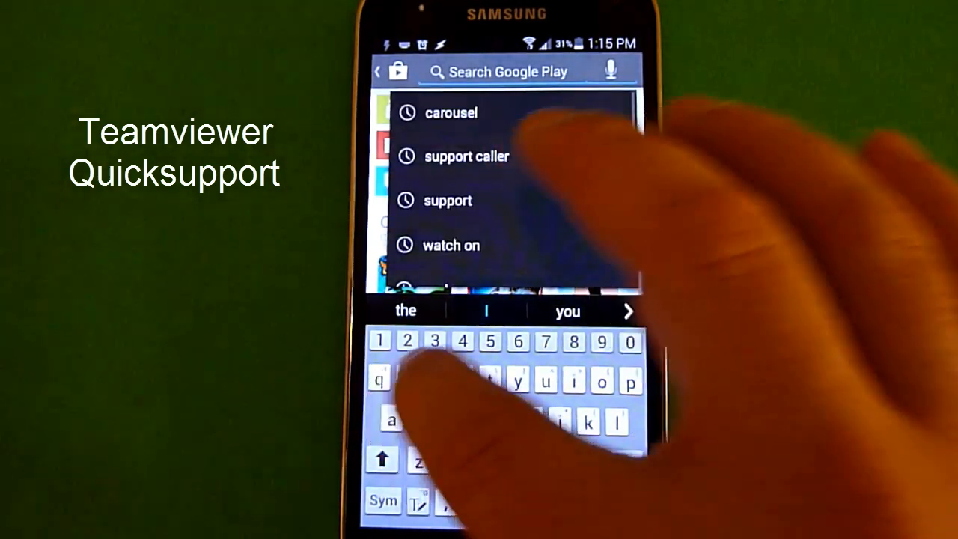
text(teamviewer)
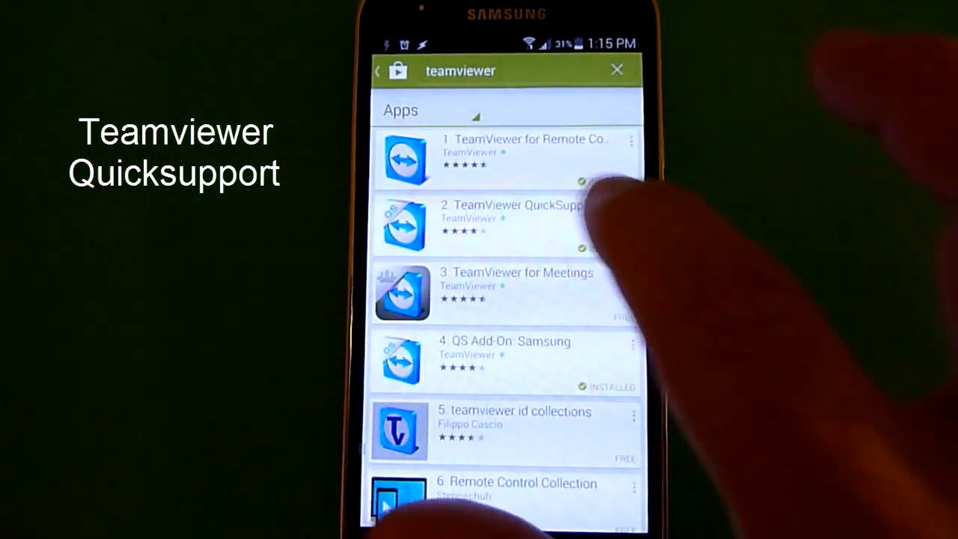
click(616, 69)
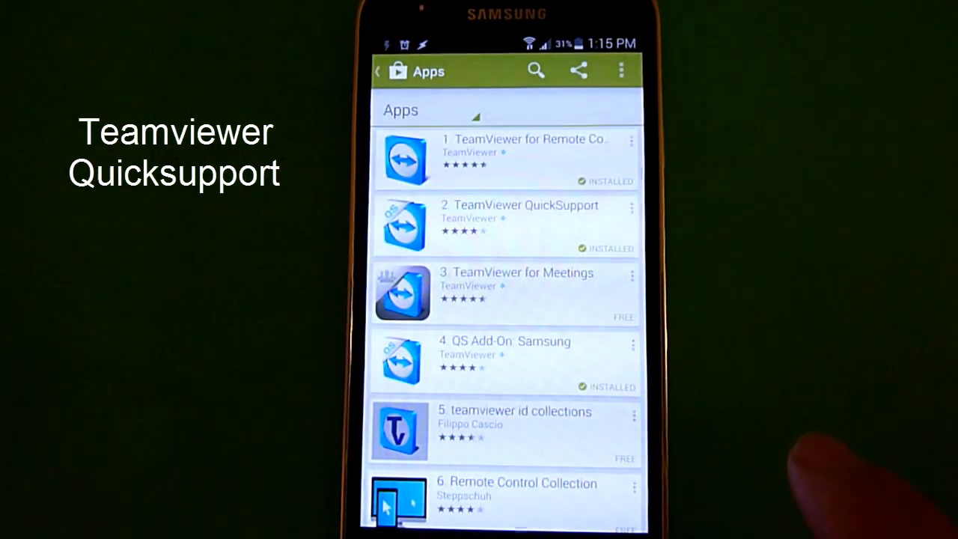
click(506, 223)
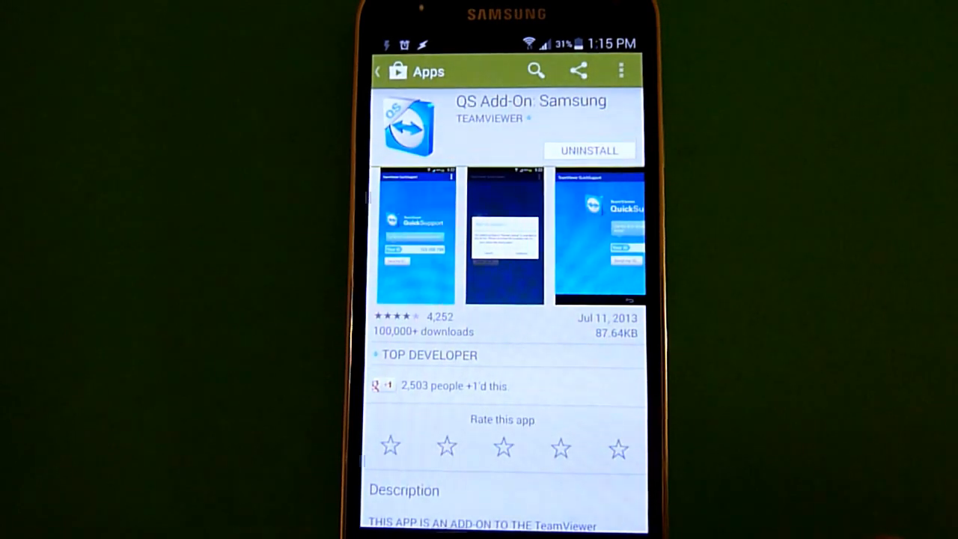
Step: Back out of the add-on listing and return to the phone's home screen
click(377, 71)
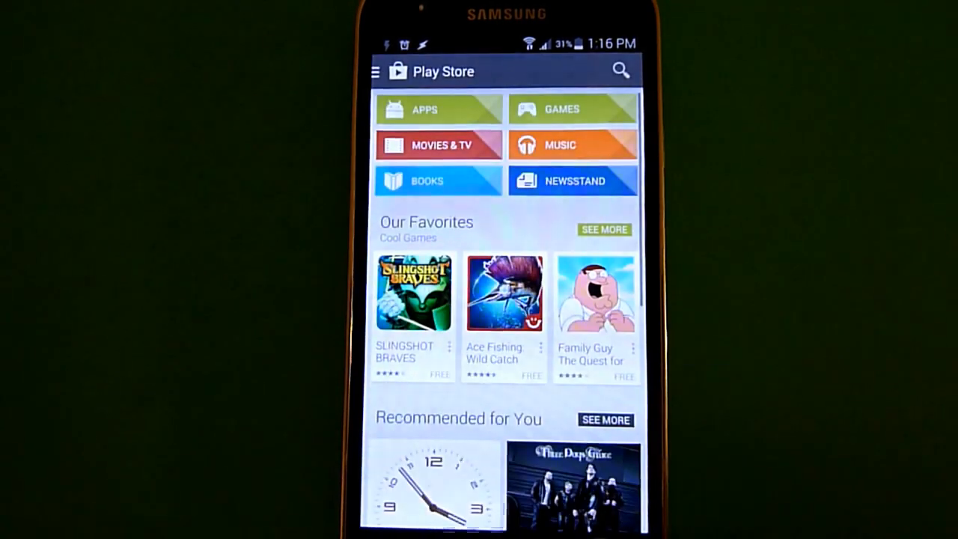
key(HOME)
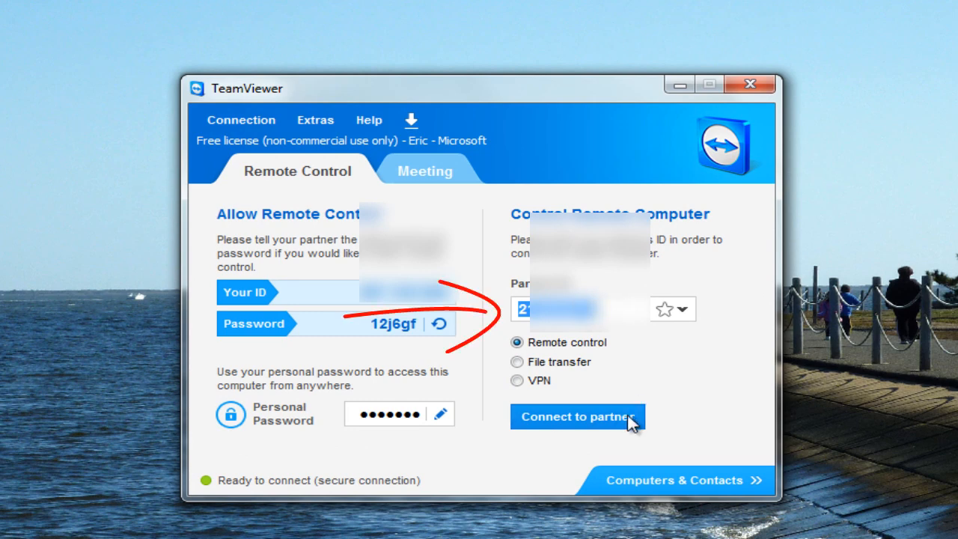
Step: Connect to the partner phone and review its Apps, Processes and Dashboard views
click(578, 416)
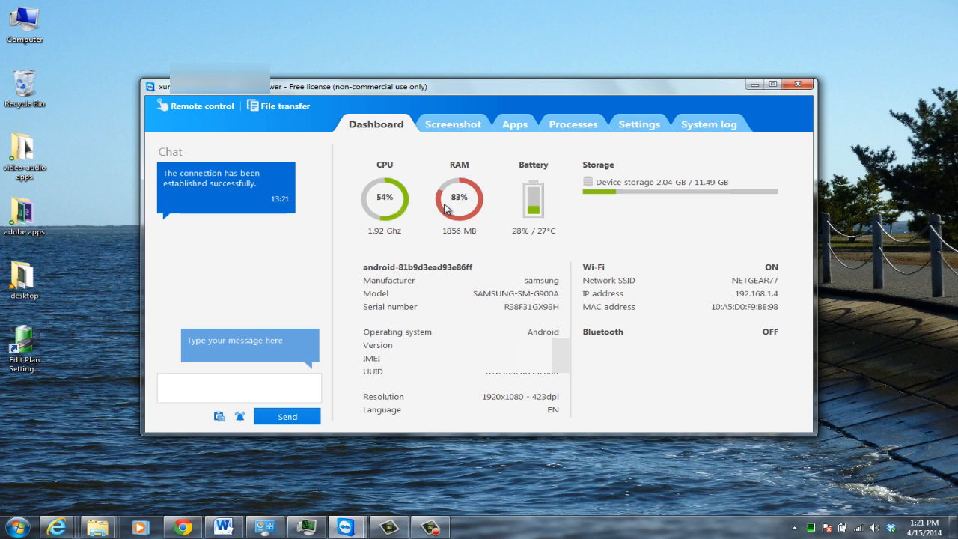
mouse_move(617, 254)
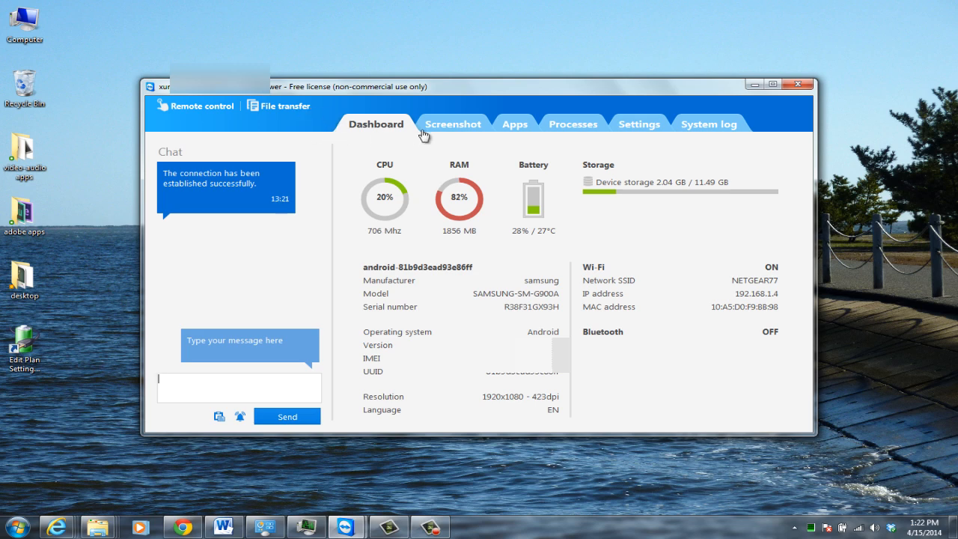
click(514, 123)
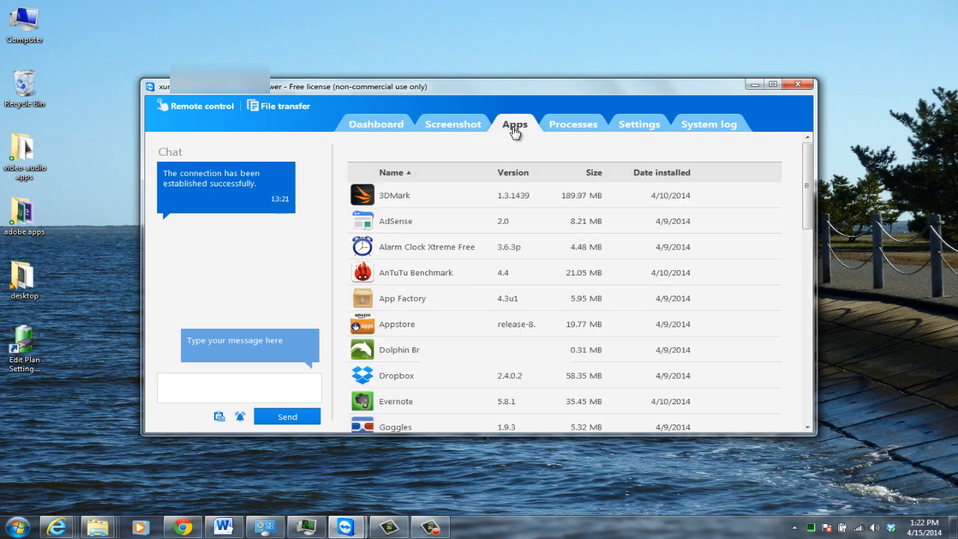
mouse_move(558, 129)
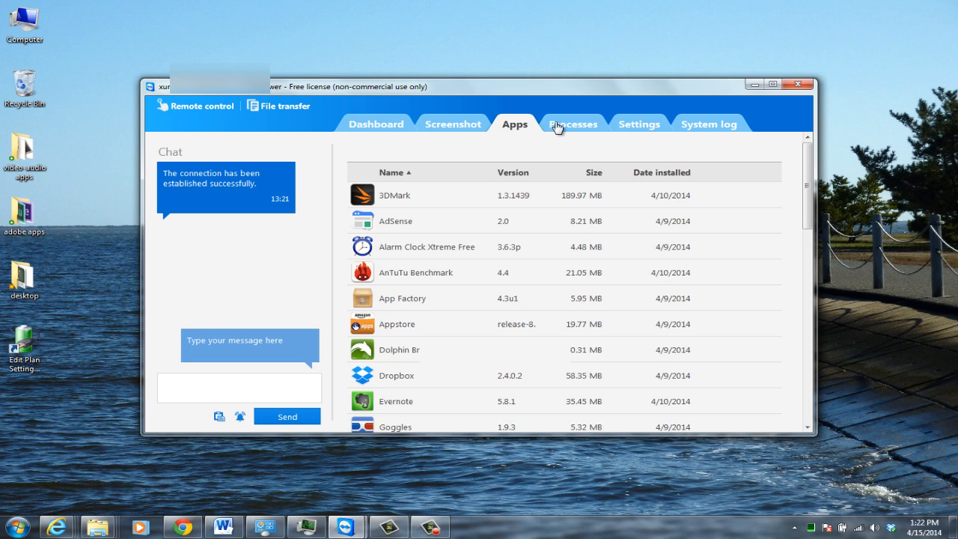
click(573, 123)
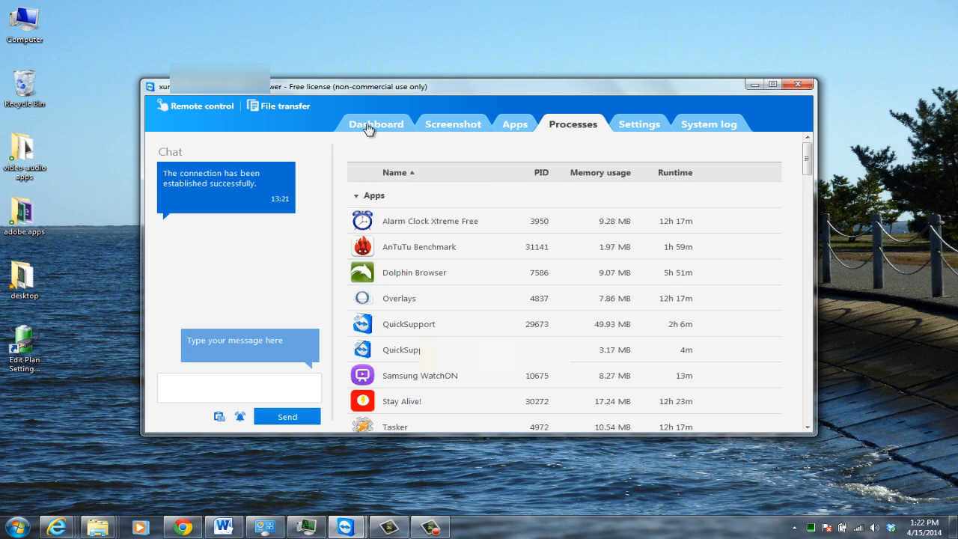
click(376, 123)
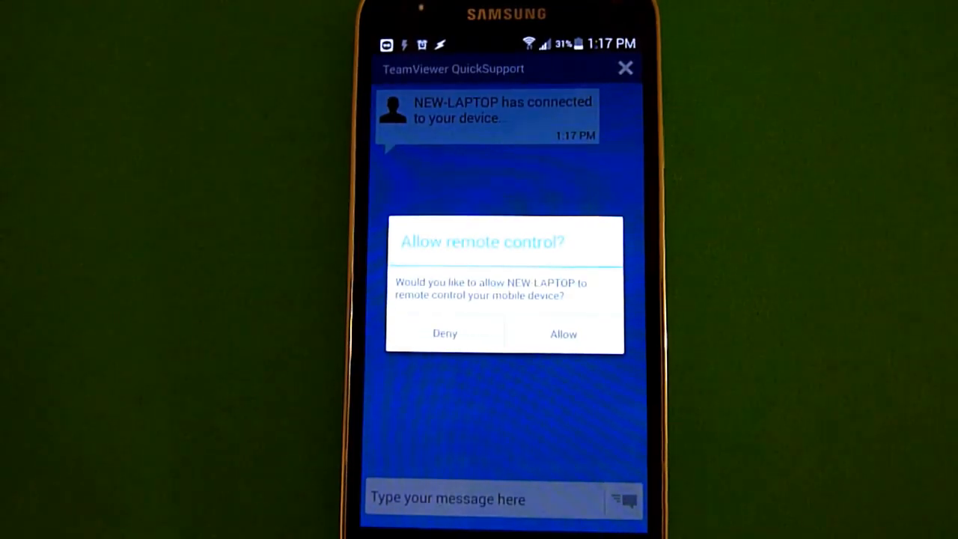
Step: Allow NEW-LAPTOP to remotely control the phone from the QuickSupport prompt
click(563, 333)
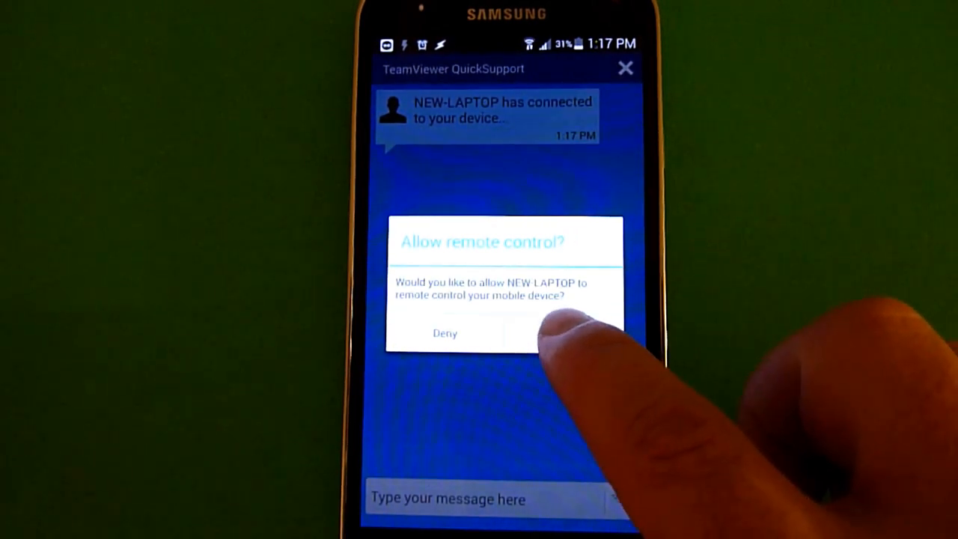
click(557, 333)
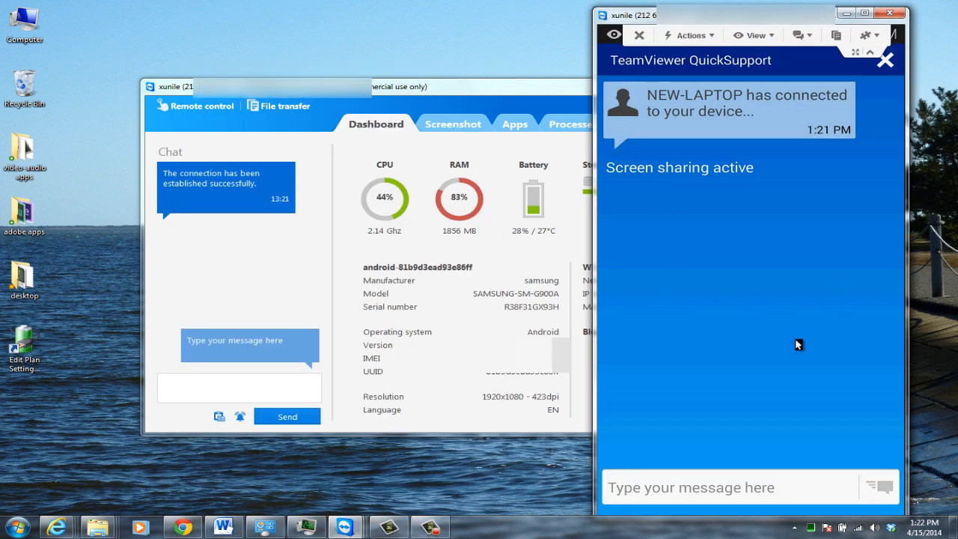
mouse_move(733, 367)
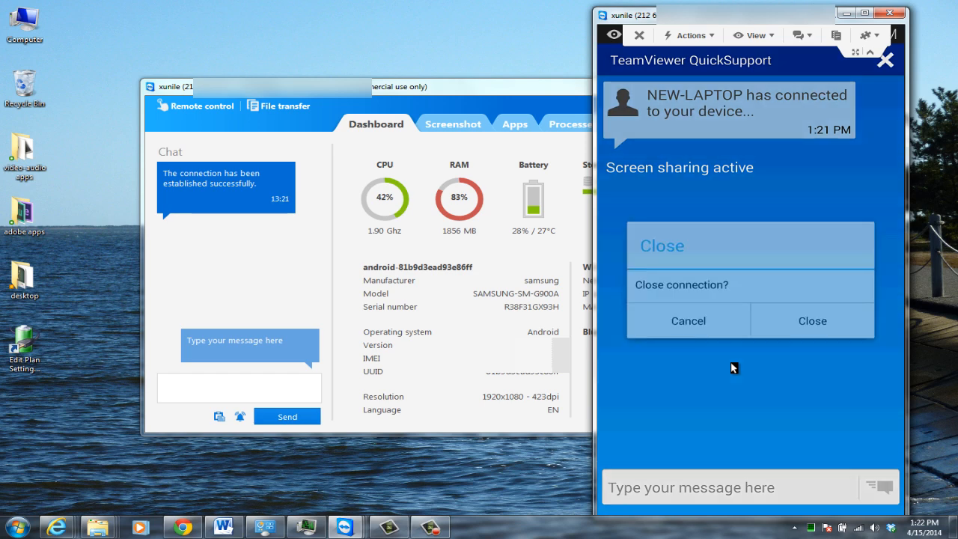
Step: Cancel closing the connection, swipe through home-screen pages and pull down the notification panel
click(687, 320)
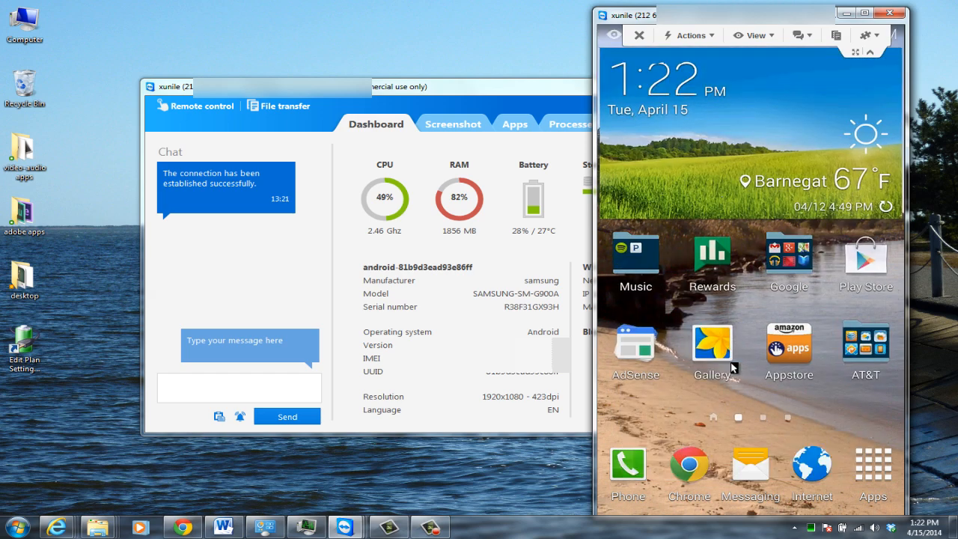
scroll(left, 3)
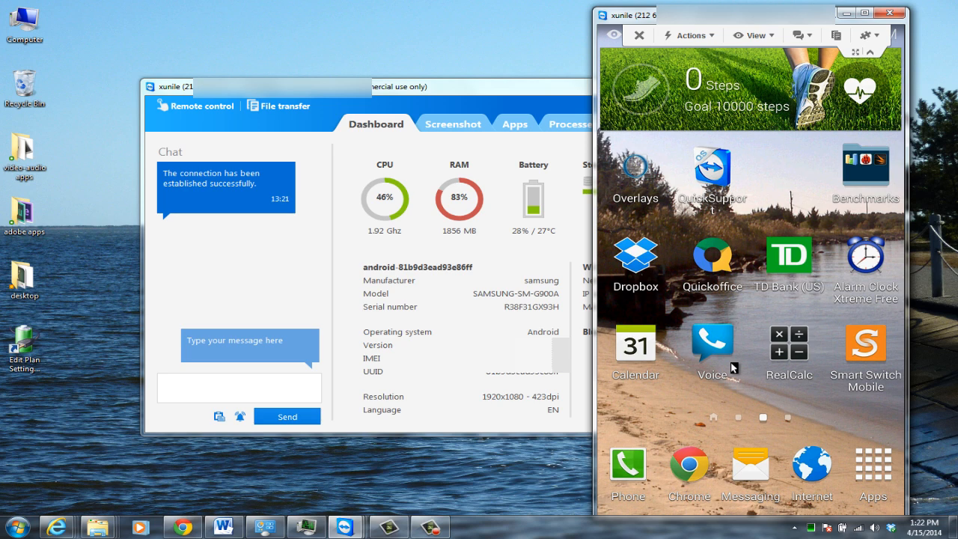
mouse_move(763, 210)
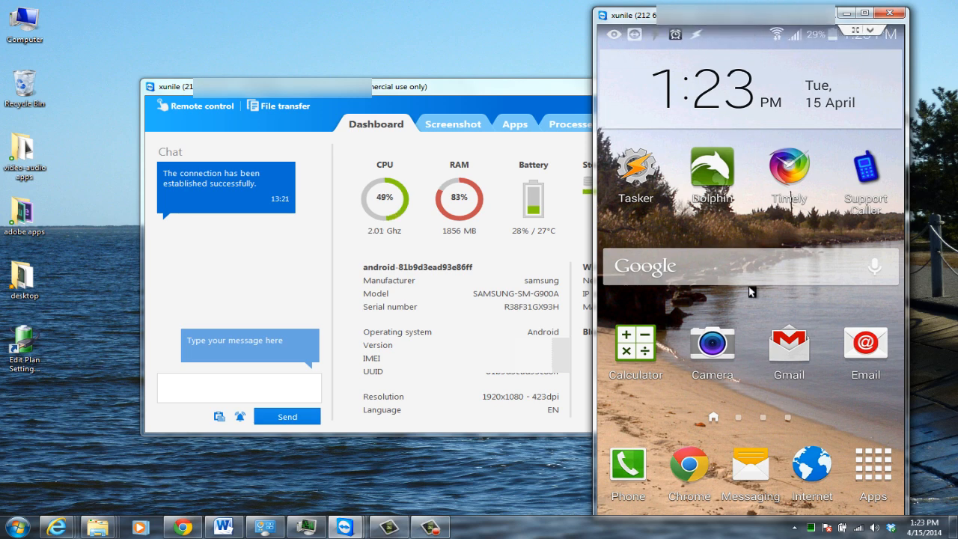
drag(748, 33, 749, 300)
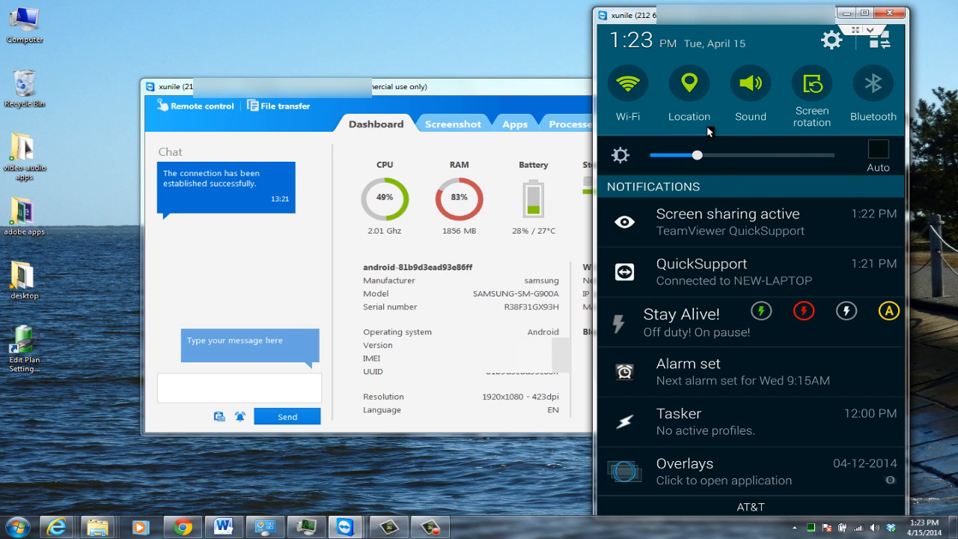
mouse_move(737, 322)
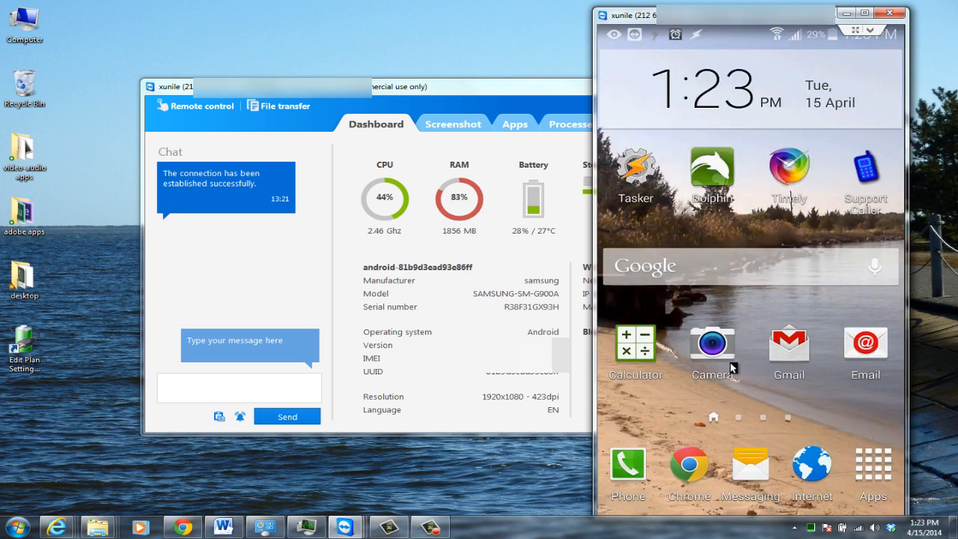
mouse_move(647, 350)
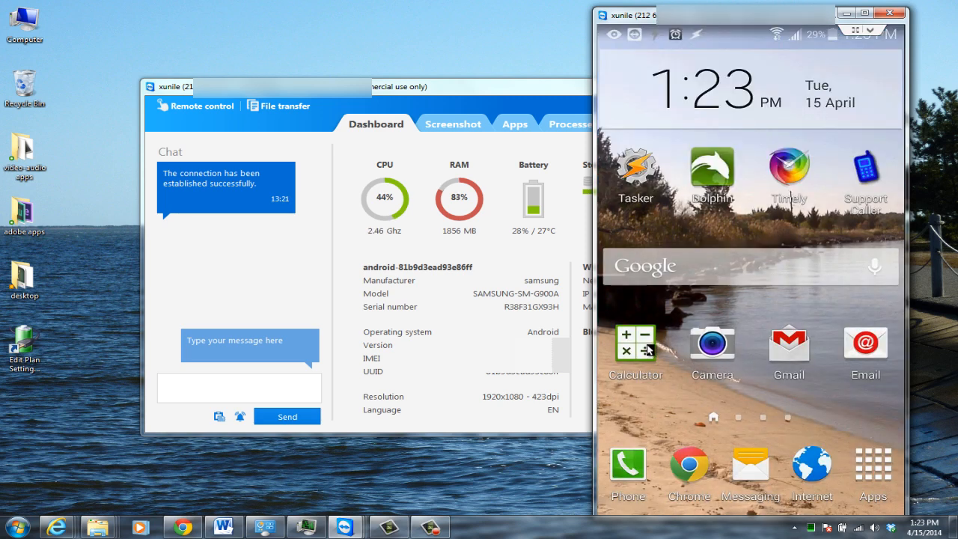
click(635, 348)
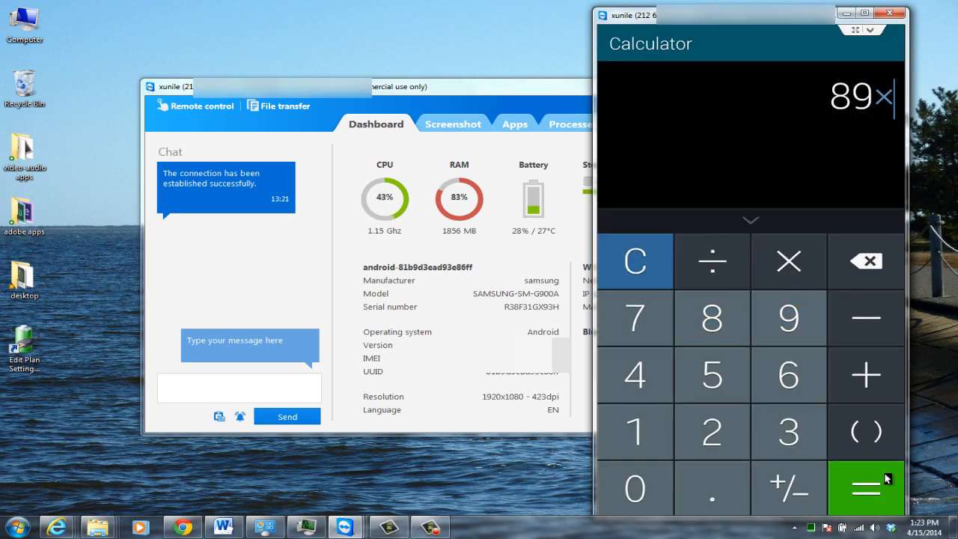
click(865, 487)
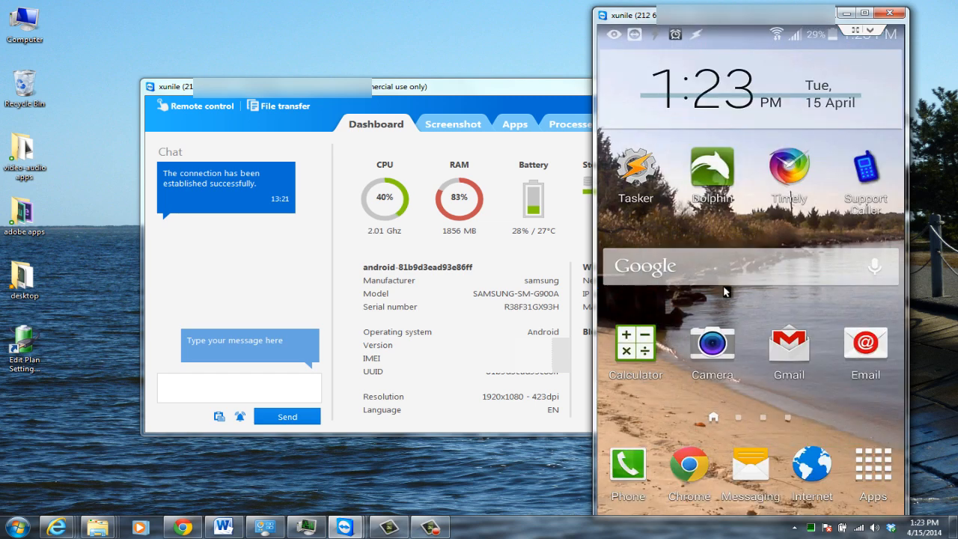
mouse_move(829, 309)
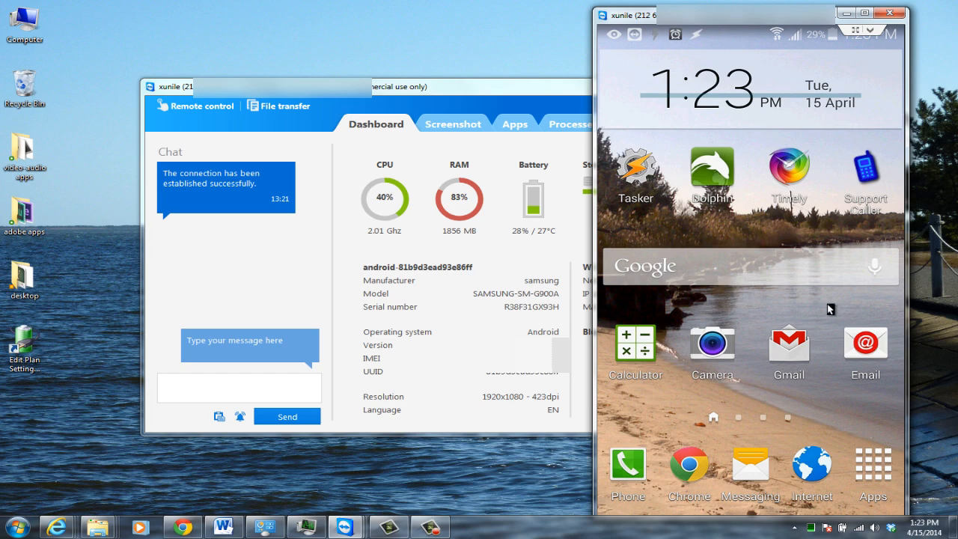